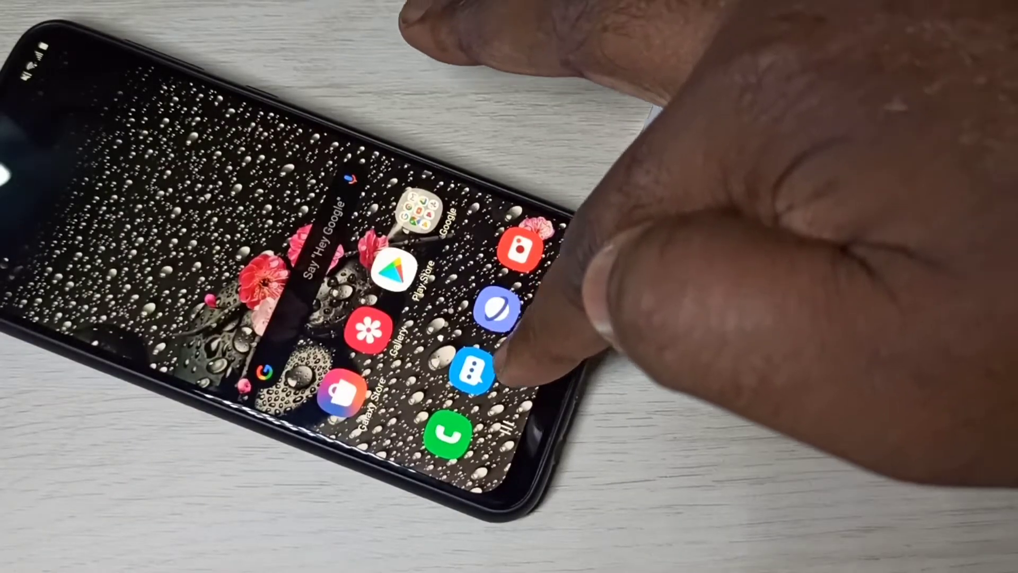
# Step: Launch the Samsung Messages app from the home screen to its empty conversations list
pyautogui.click(468, 374)
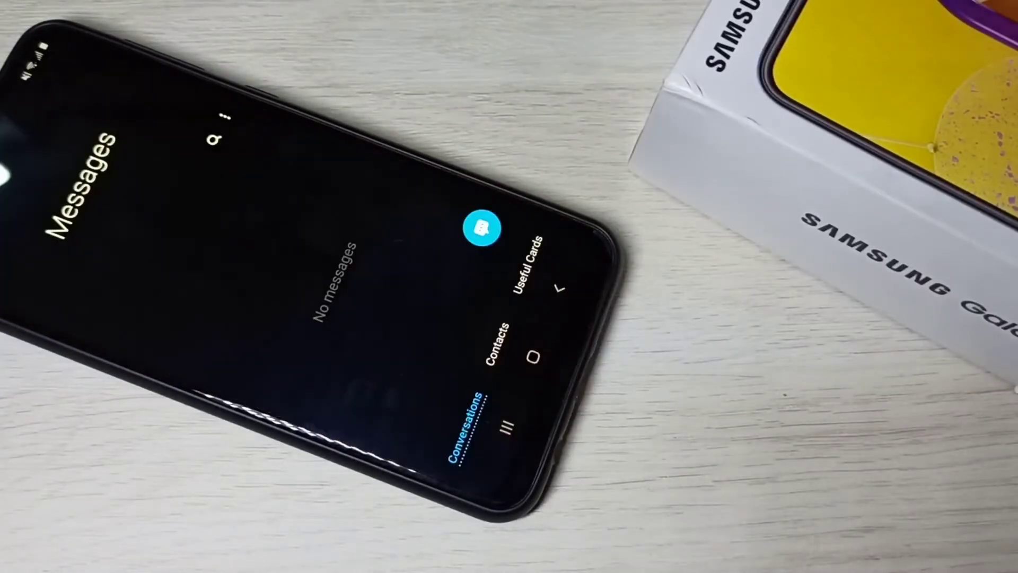